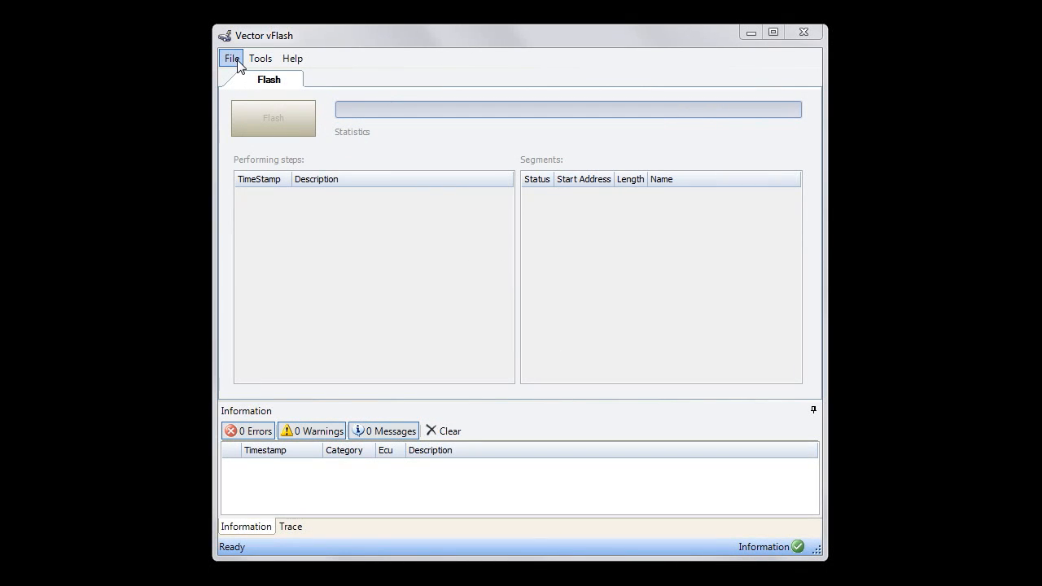
# Start a new flash project using the UDS_AddressBased (Native) template
pyautogui.click(231, 59)
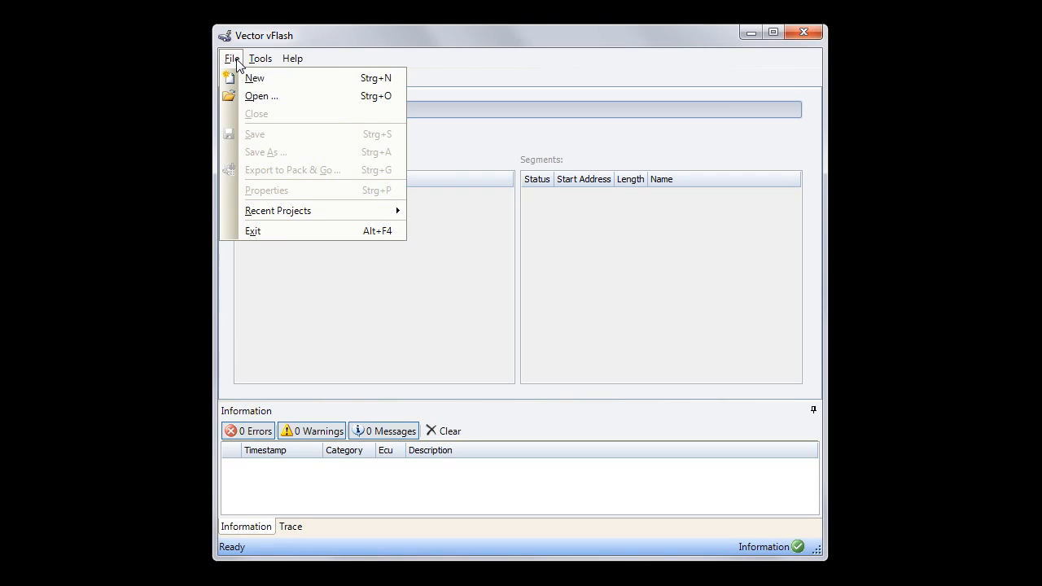
pyautogui.click(254, 78)
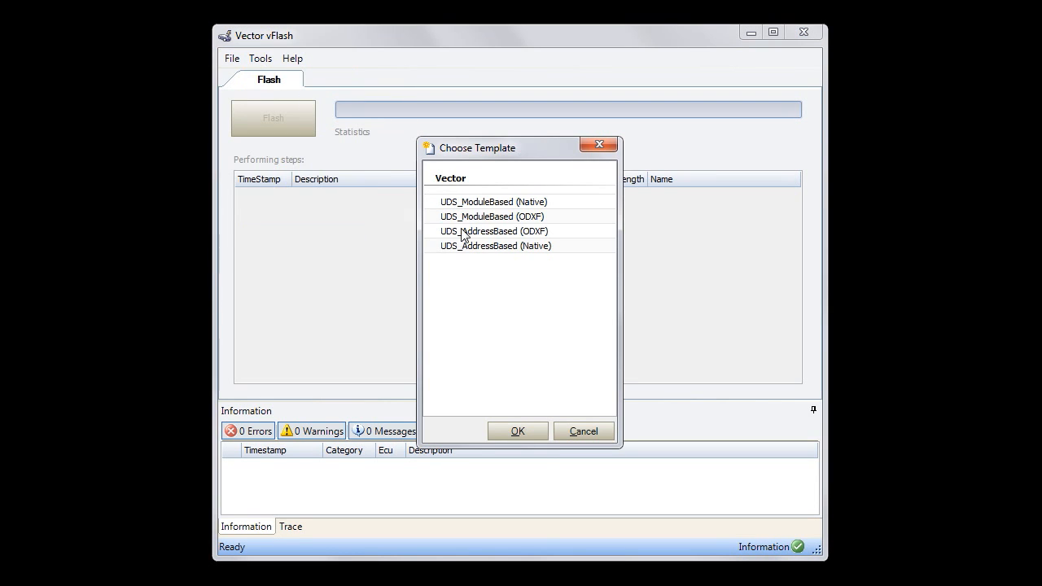
pyautogui.moveTo(469, 246)
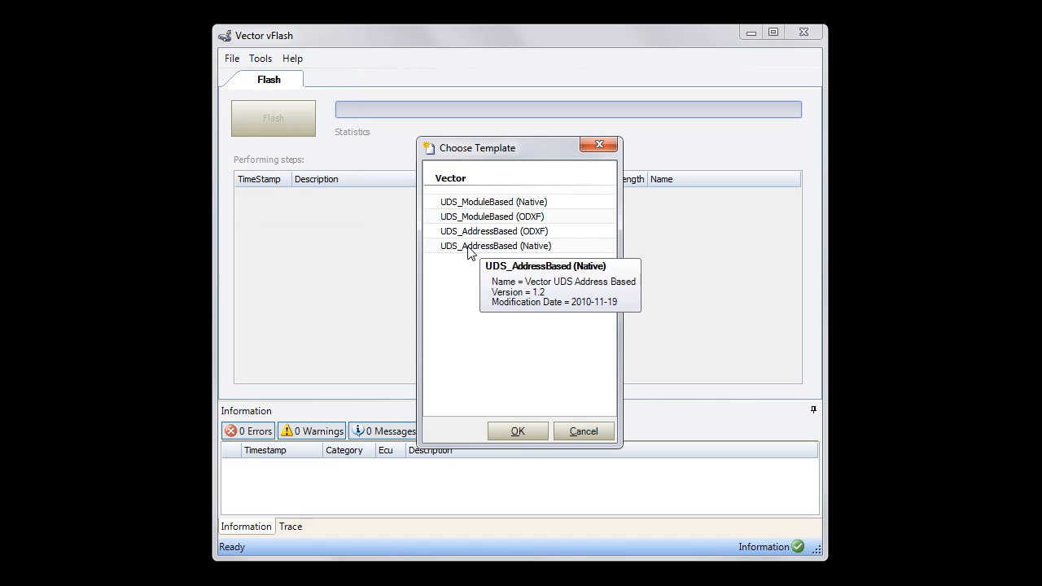
pyautogui.click(494, 244)
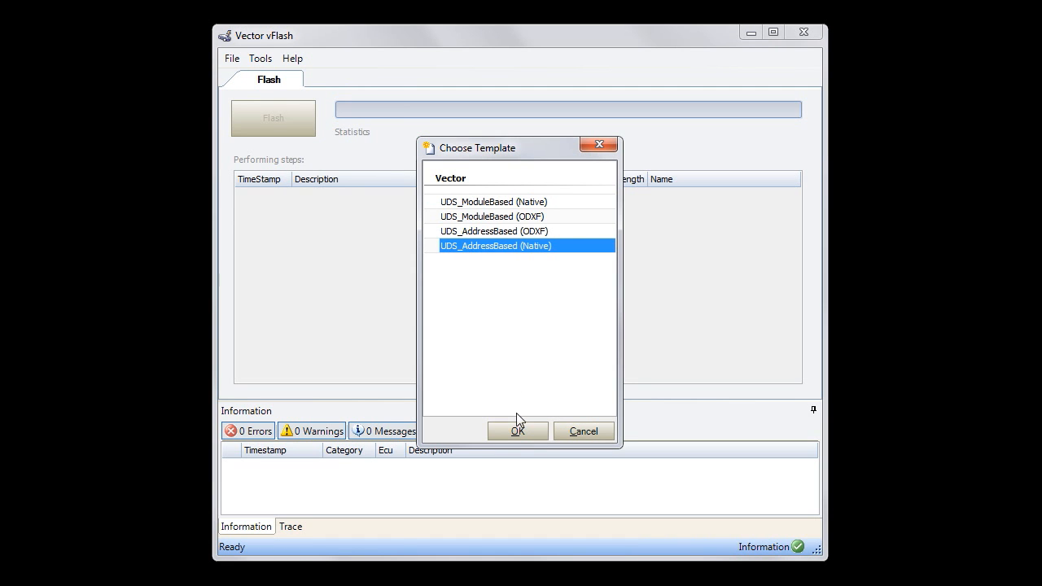
# Create the project from the template and return to its Configure view with the driver data blocks
pyautogui.click(517, 430)
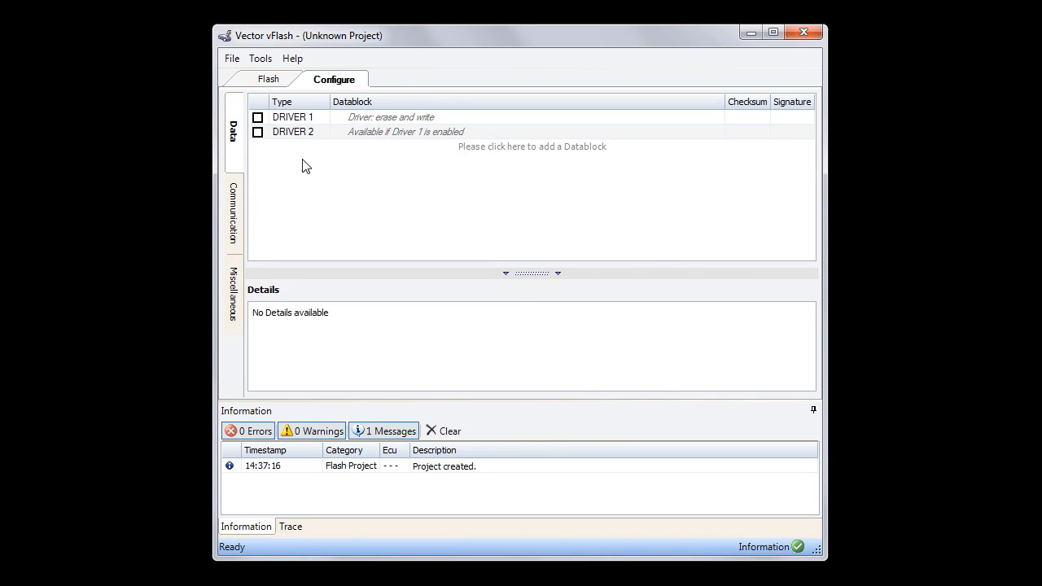
pyautogui.click(267, 79)
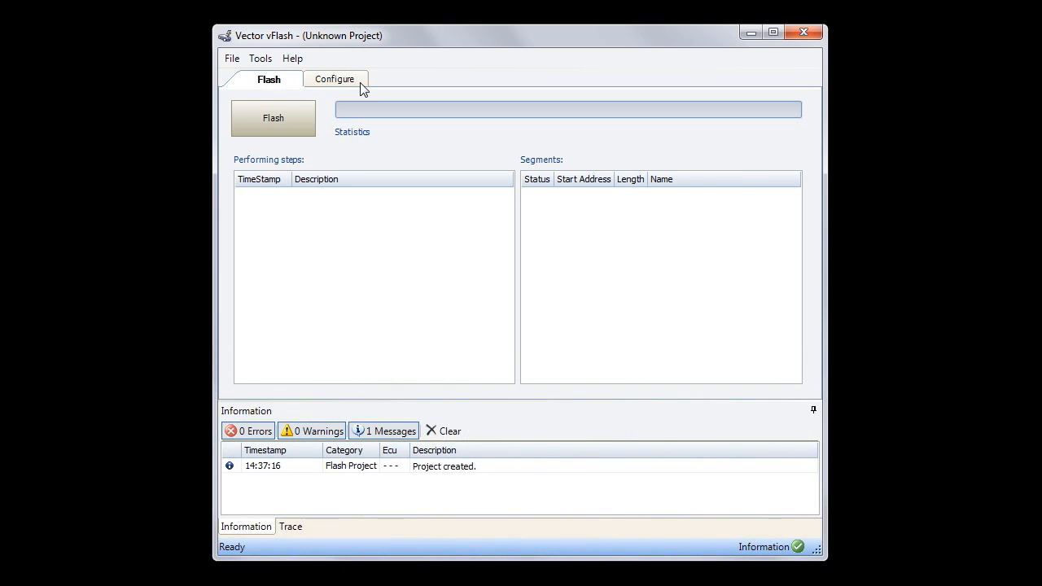
pyautogui.click(336, 78)
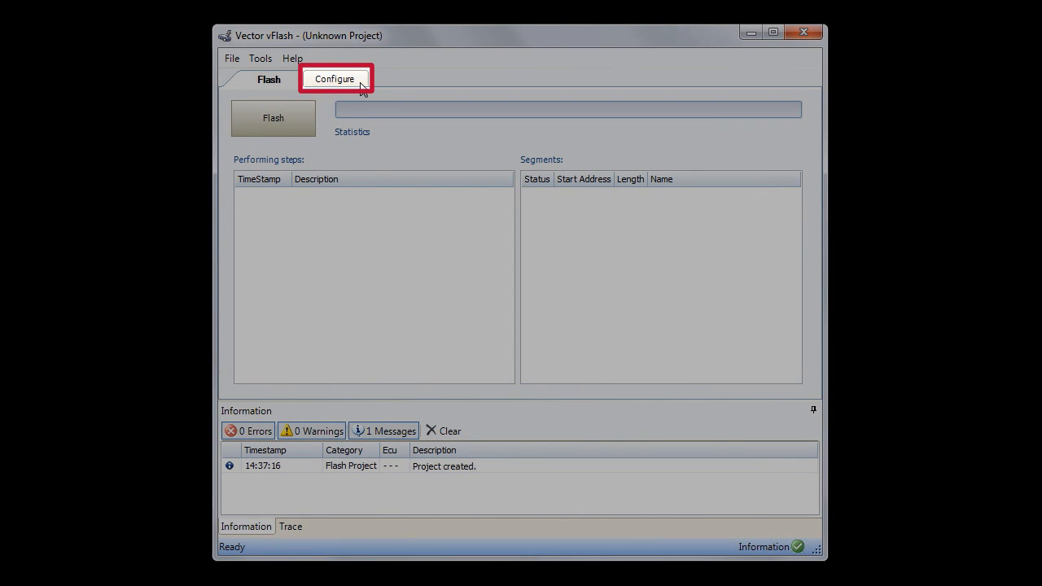
pyautogui.click(334, 78)
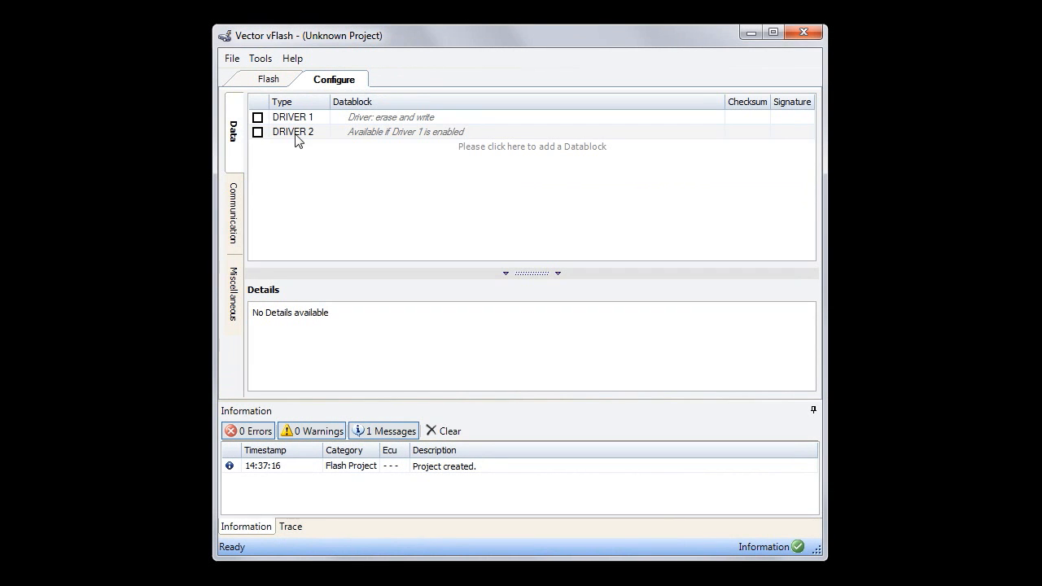
# Set communication to the CAN logical link with request CAN ID 0x701 and response CAN ID 0x709
pyautogui.click(234, 214)
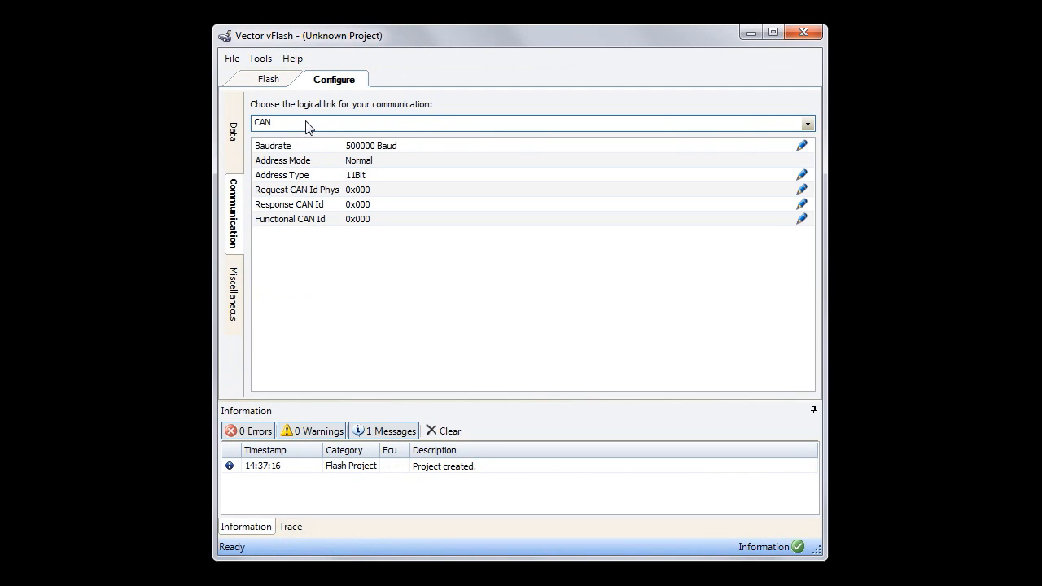
pyautogui.click(806, 123)
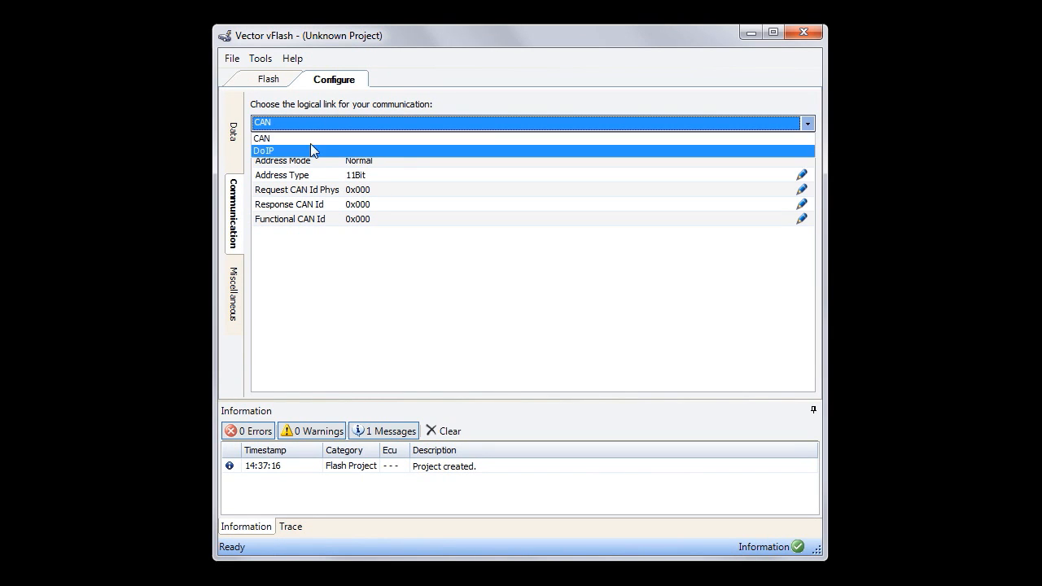
pyautogui.click(260, 137)
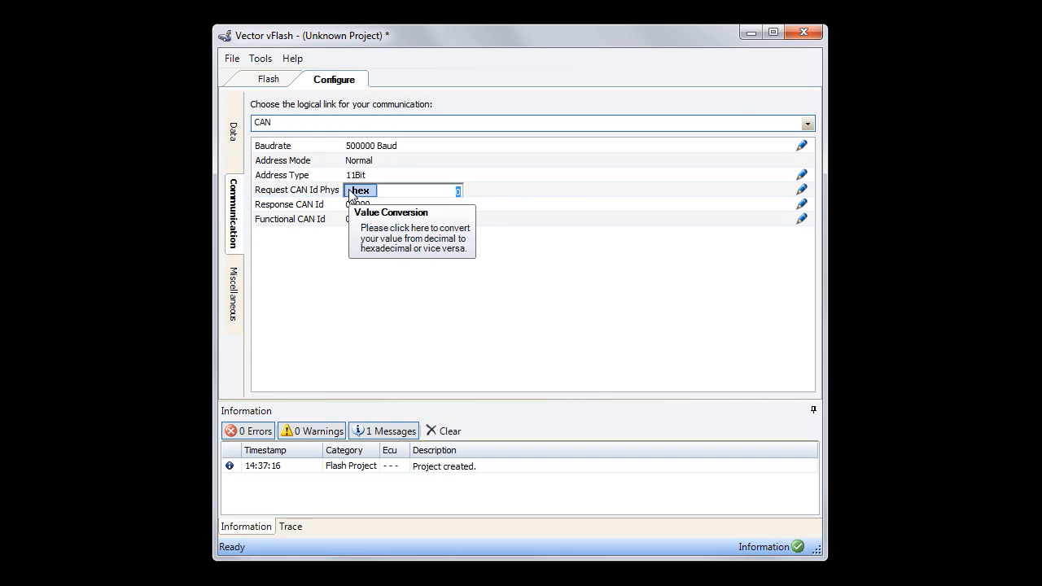
pyautogui.write('701')
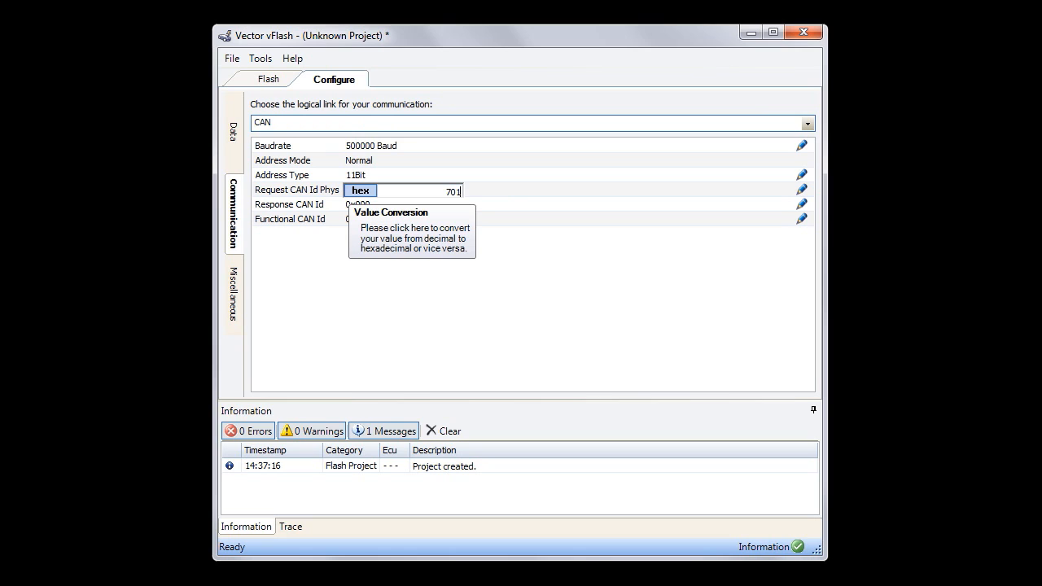
pyautogui.click(345, 270)
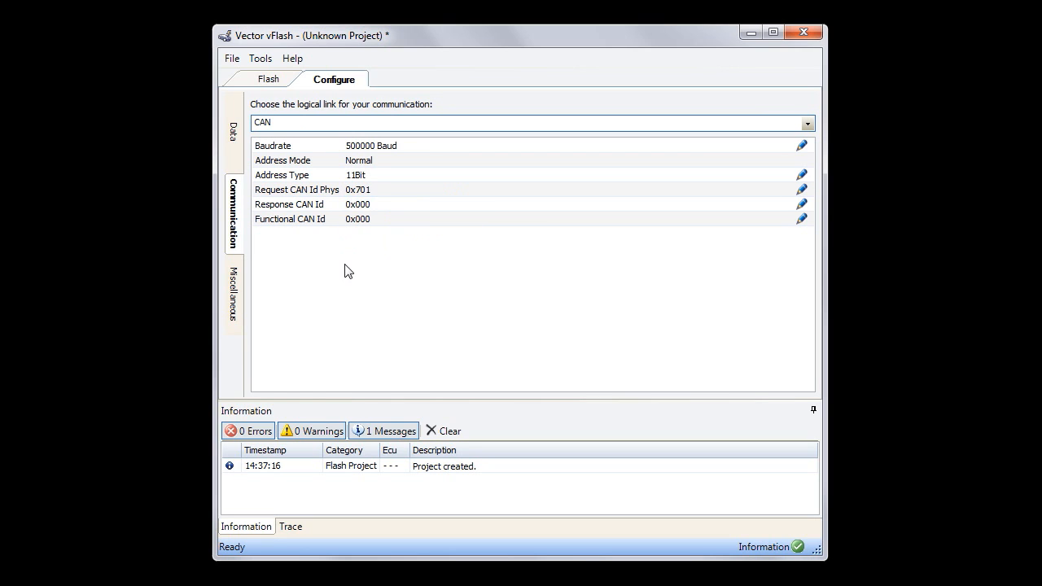
pyautogui.click(358, 205)
pyautogui.write('709')
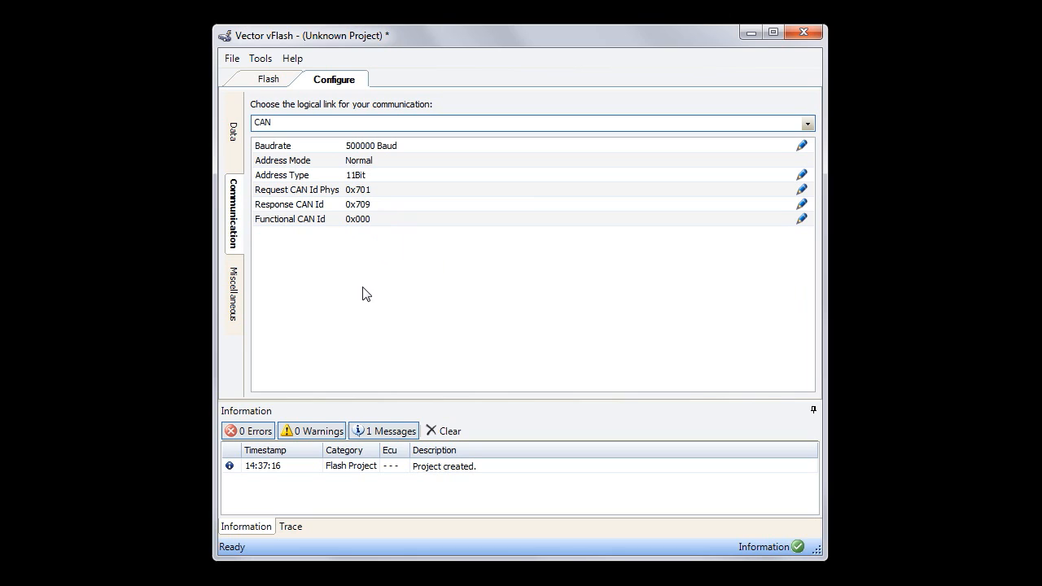
pyautogui.click(235, 295)
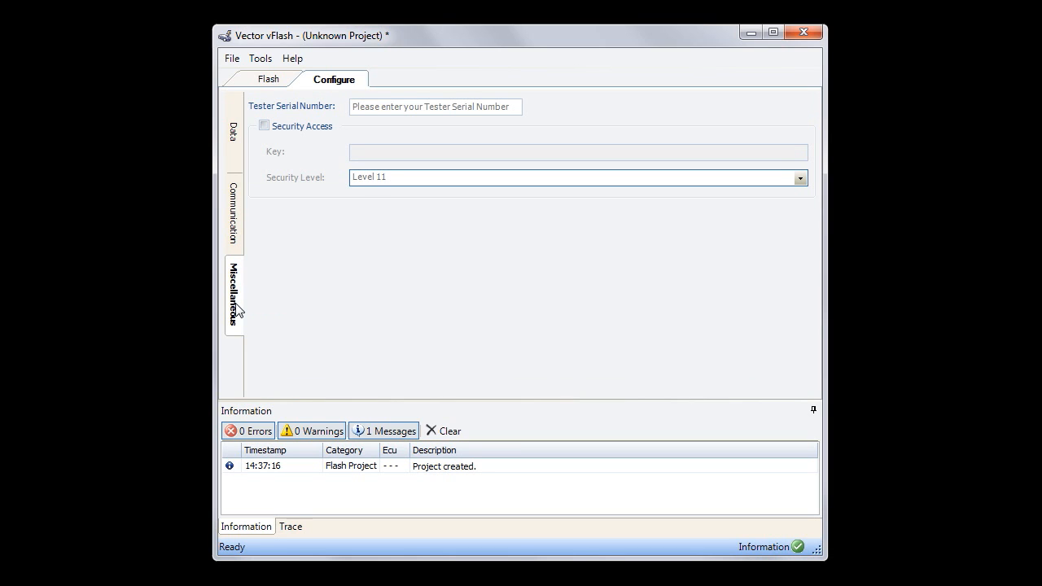
# Enter MyTesterName as the tester serial number
pyautogui.click(434, 108)
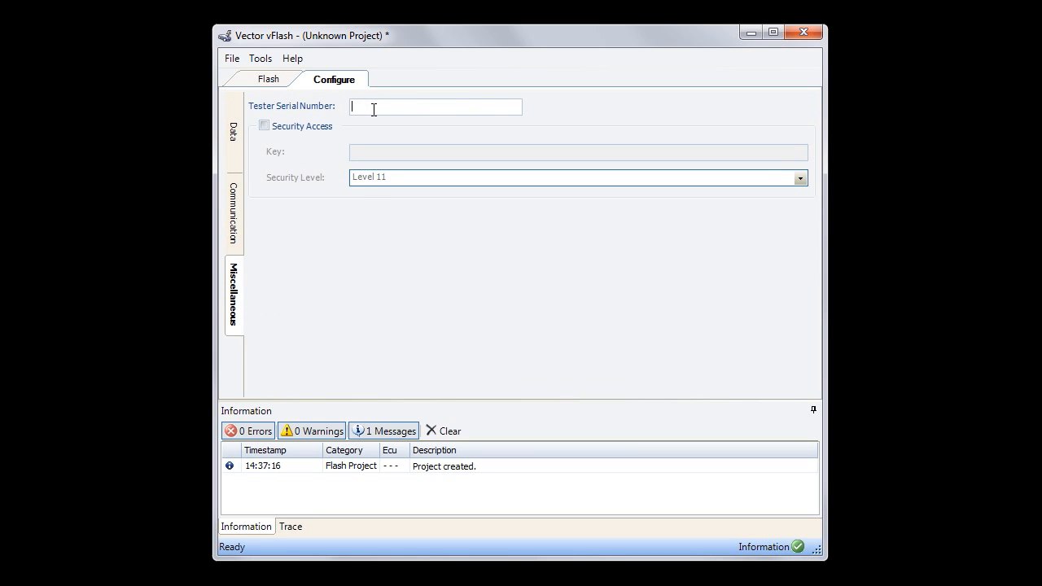
pyautogui.write('MyTe')
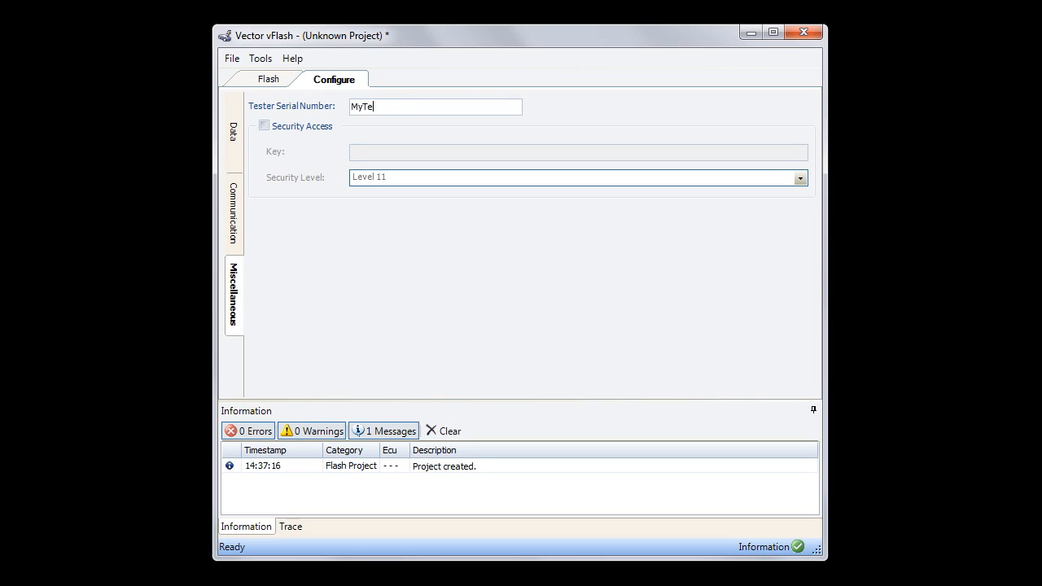
pyautogui.write('sterName')
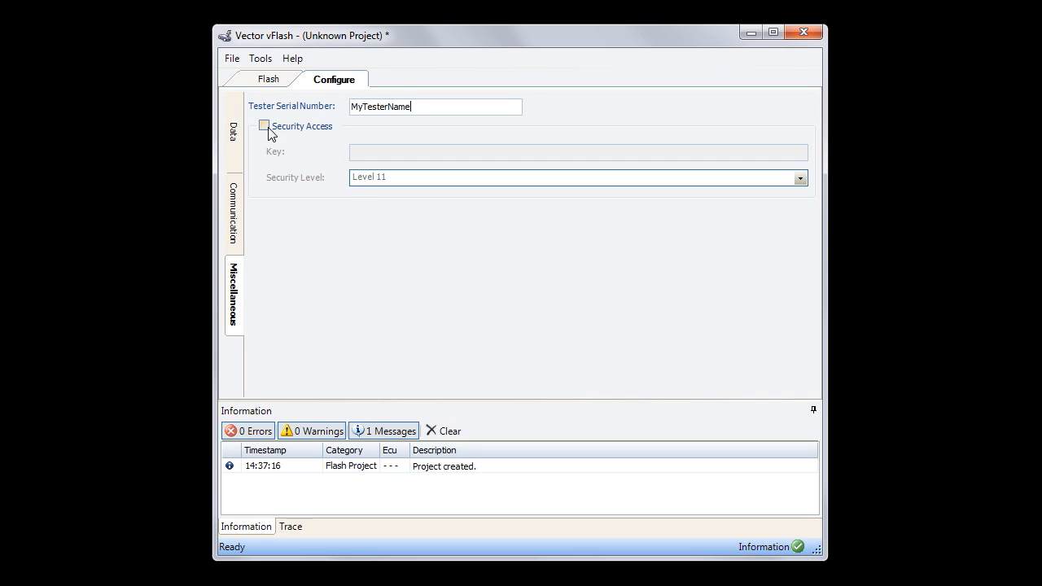
# Enable security access with the SeedKey.dll key and security Level 11
pyautogui.click(263, 126)
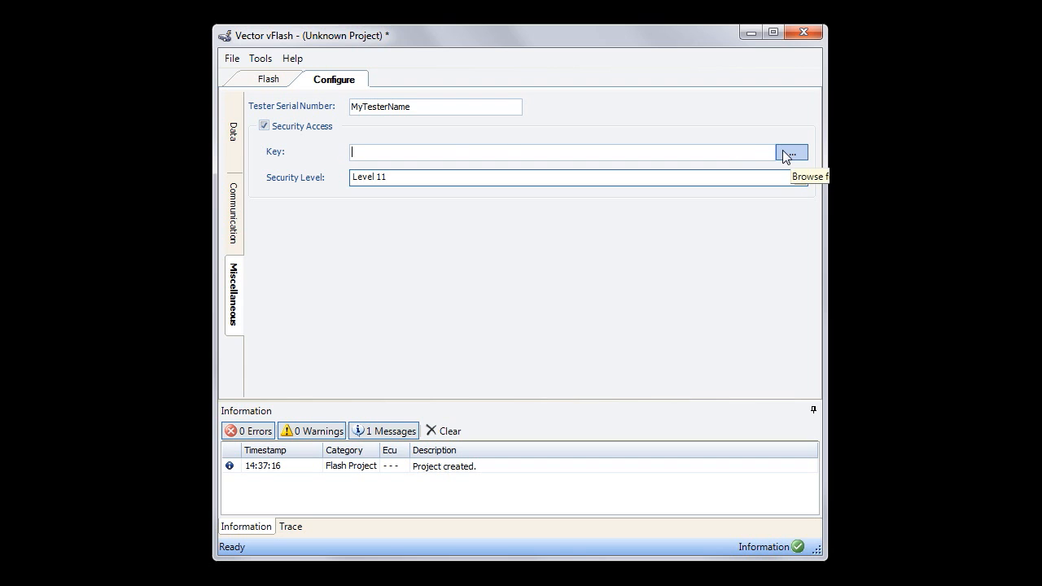
pyautogui.click(791, 153)
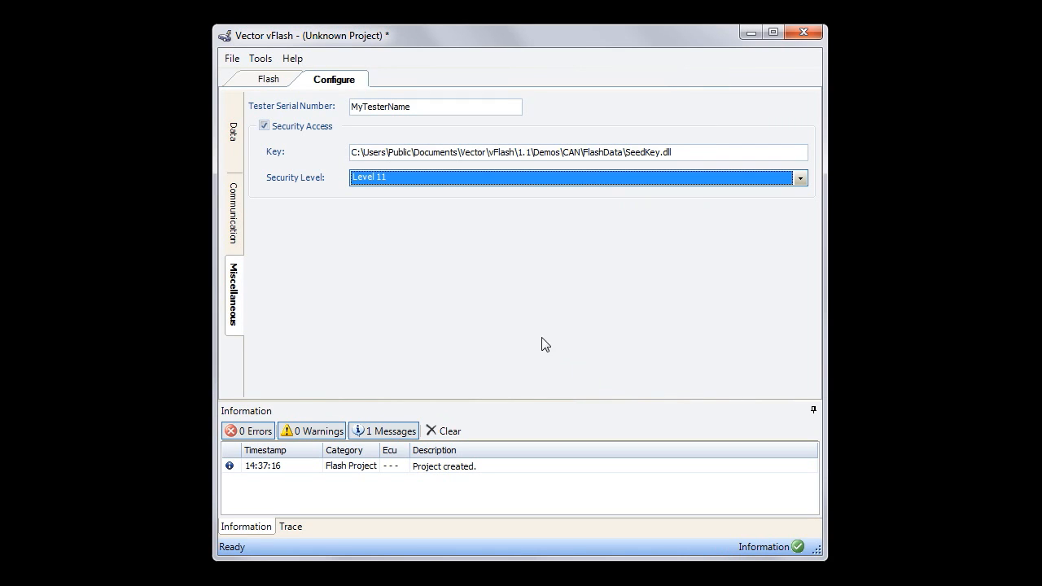
pyautogui.click(799, 177)
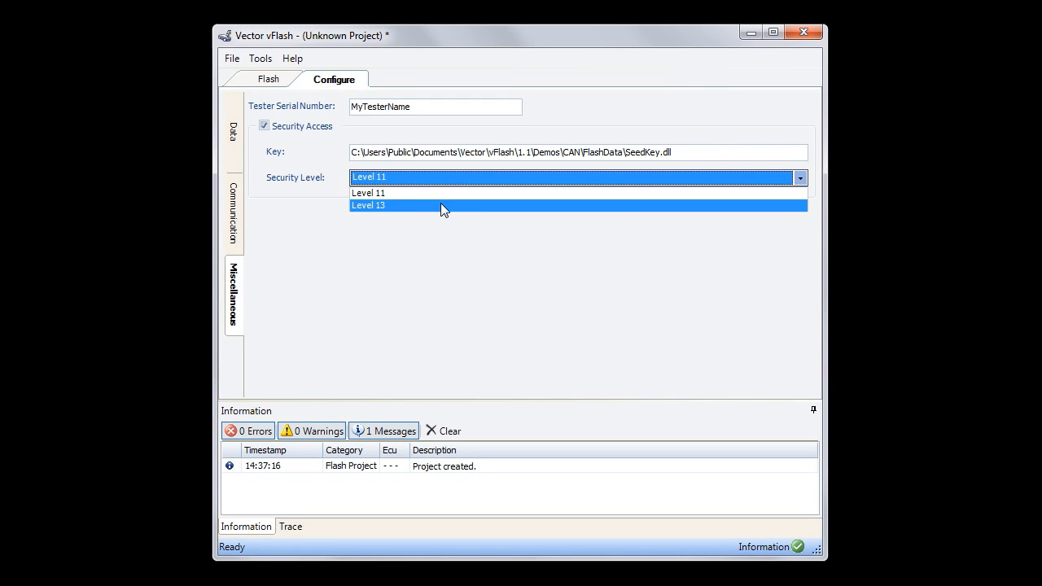
pyautogui.click(368, 192)
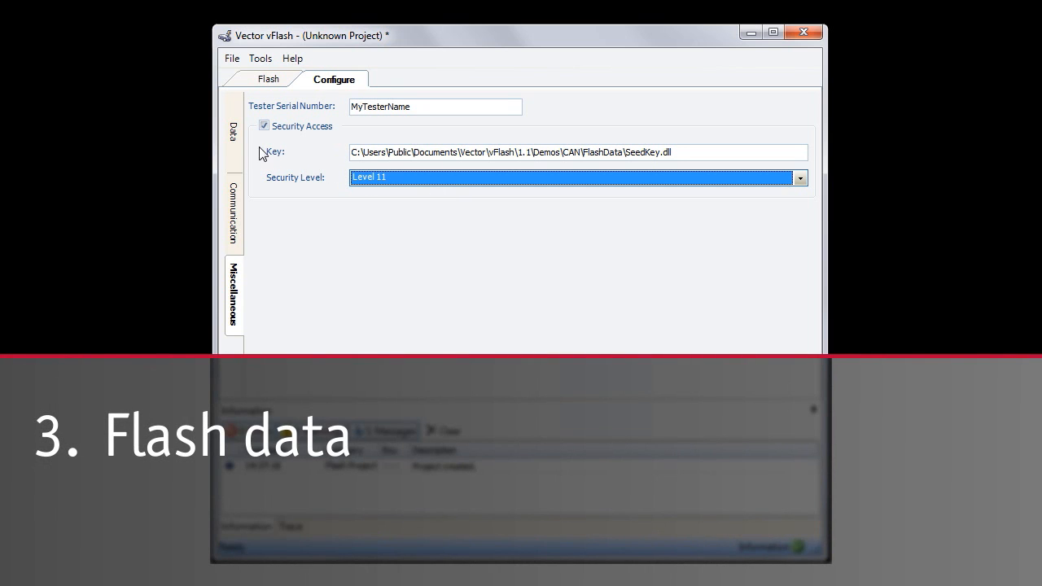
# Load flash_s12.s19 as DRIVER 1 and ApplicationData.s19 as the DATA block
pyautogui.click(234, 130)
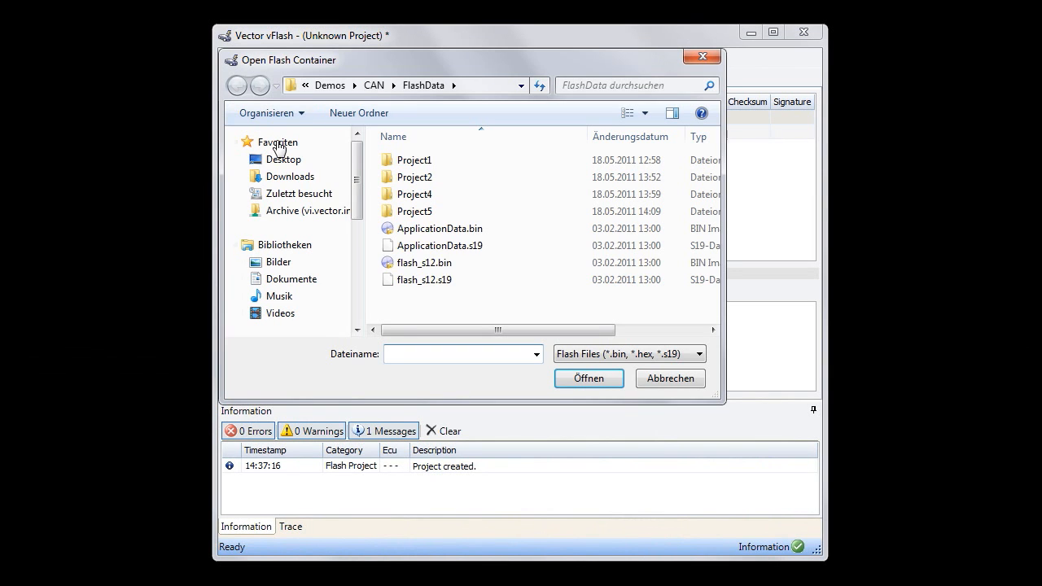
pyautogui.click(423, 280)
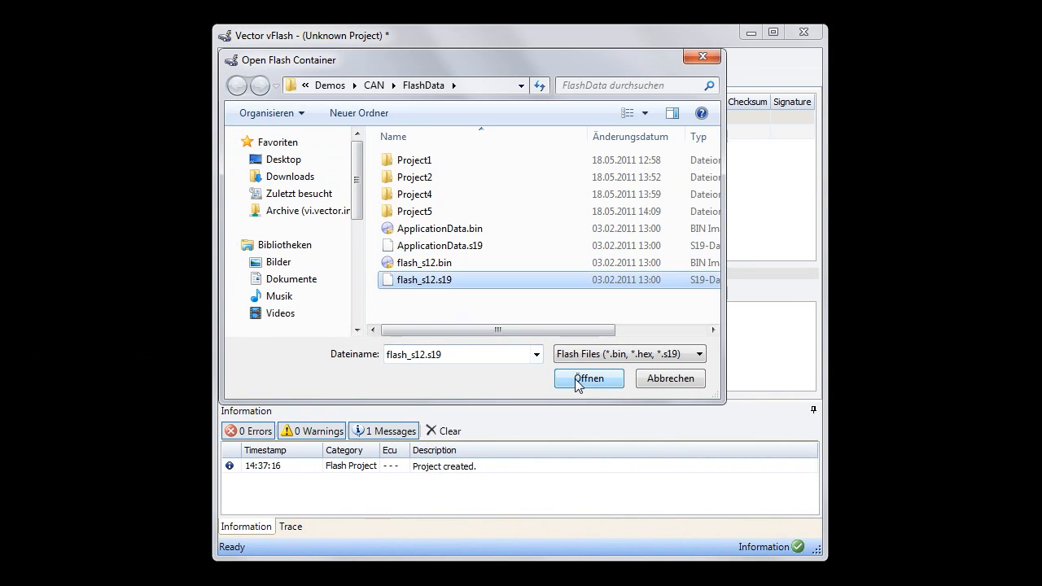
pyautogui.click(587, 378)
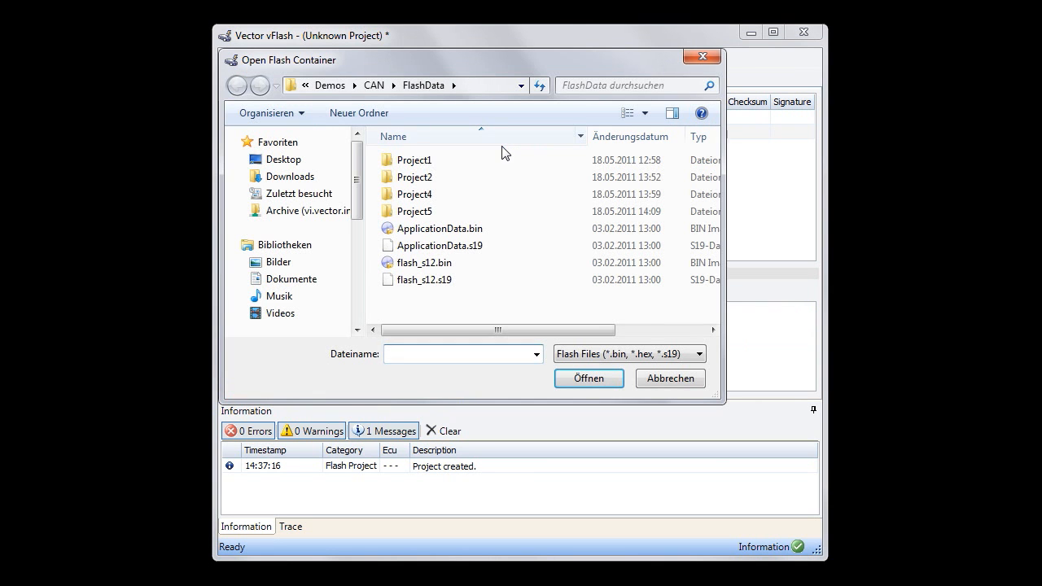
pyautogui.click(440, 244)
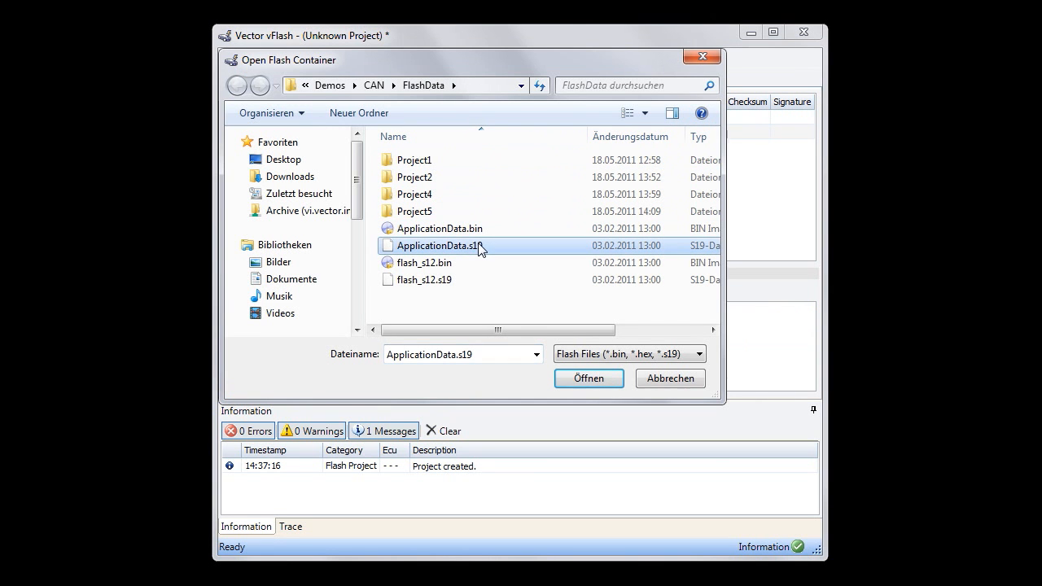
pyautogui.click(588, 378)
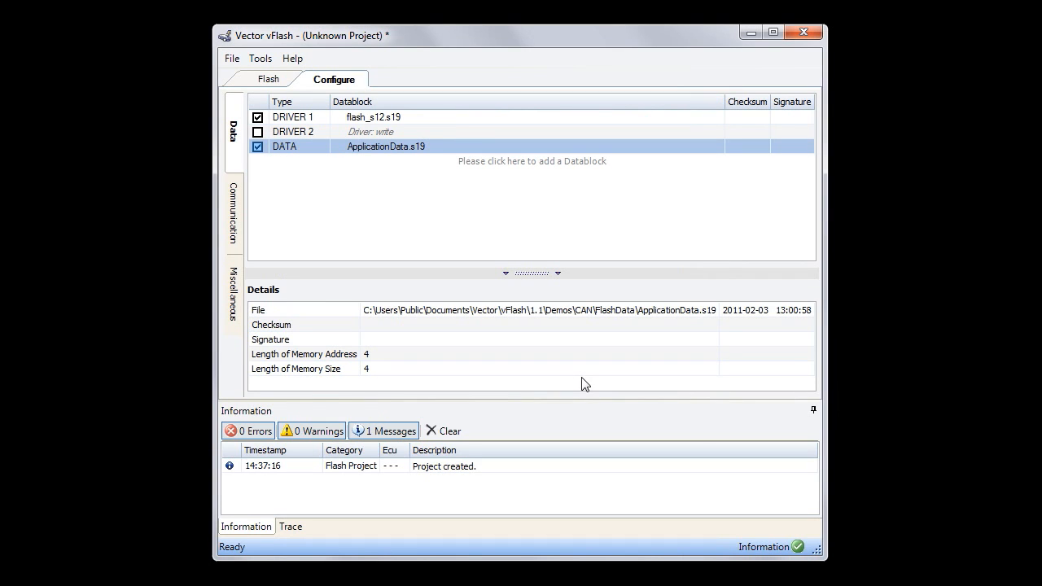
pyautogui.moveTo(517, 294)
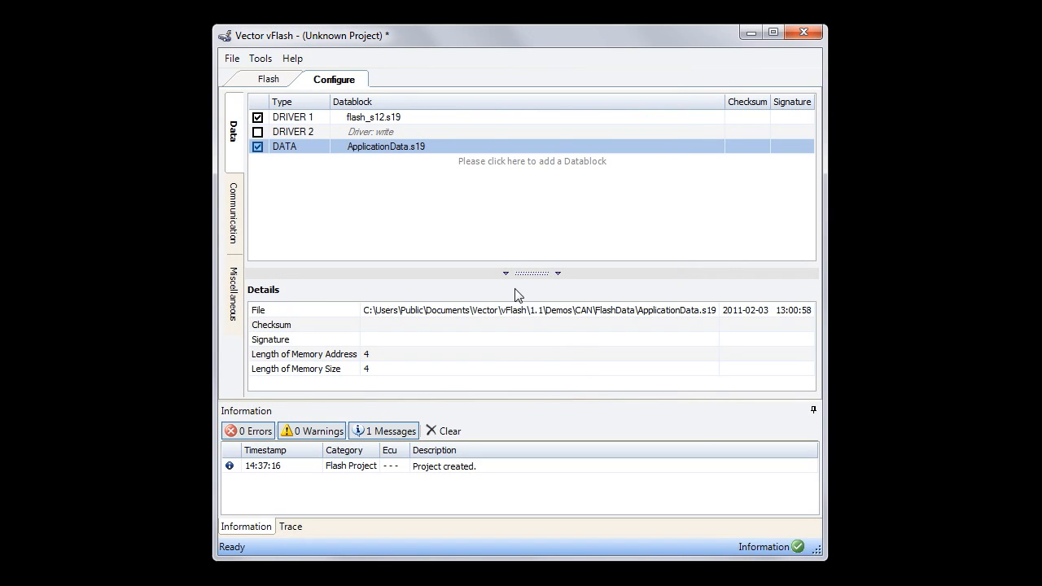
pyautogui.moveTo(399, 133)
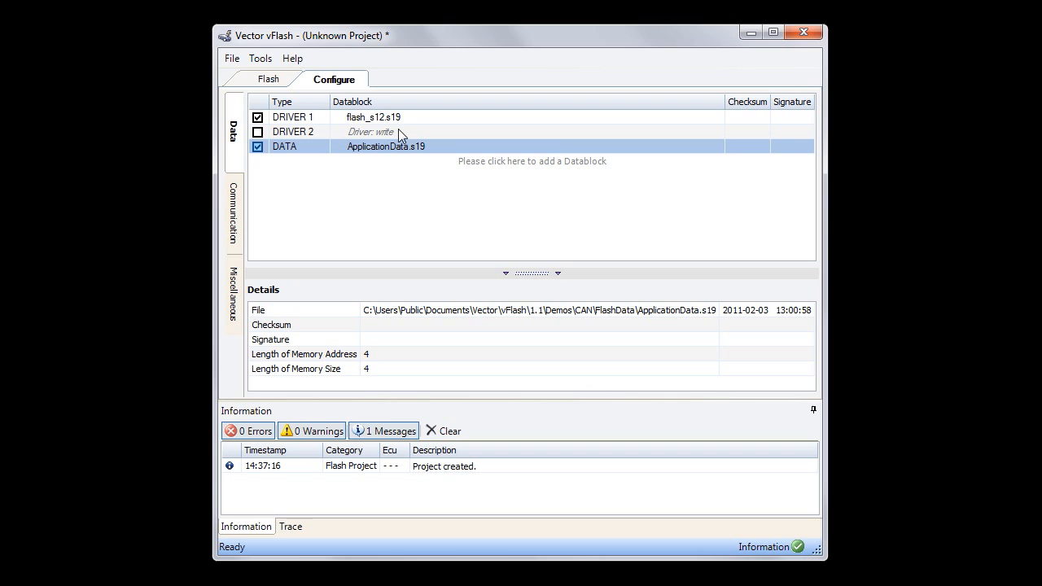
pyautogui.moveTo(400, 151)
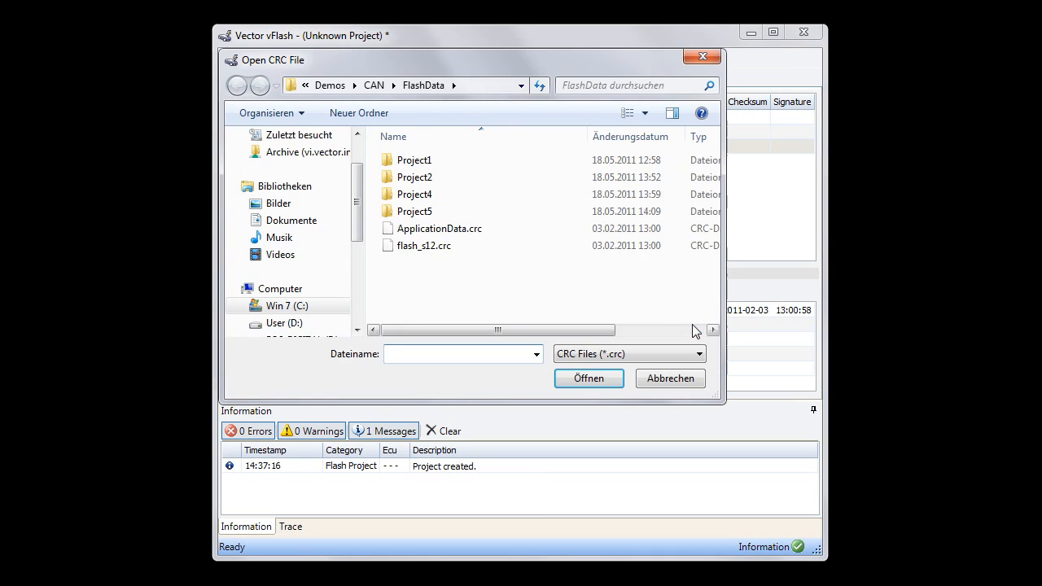
# Attach ApplicationData.crc as the checksum file of the DATA block
pyautogui.click(440, 228)
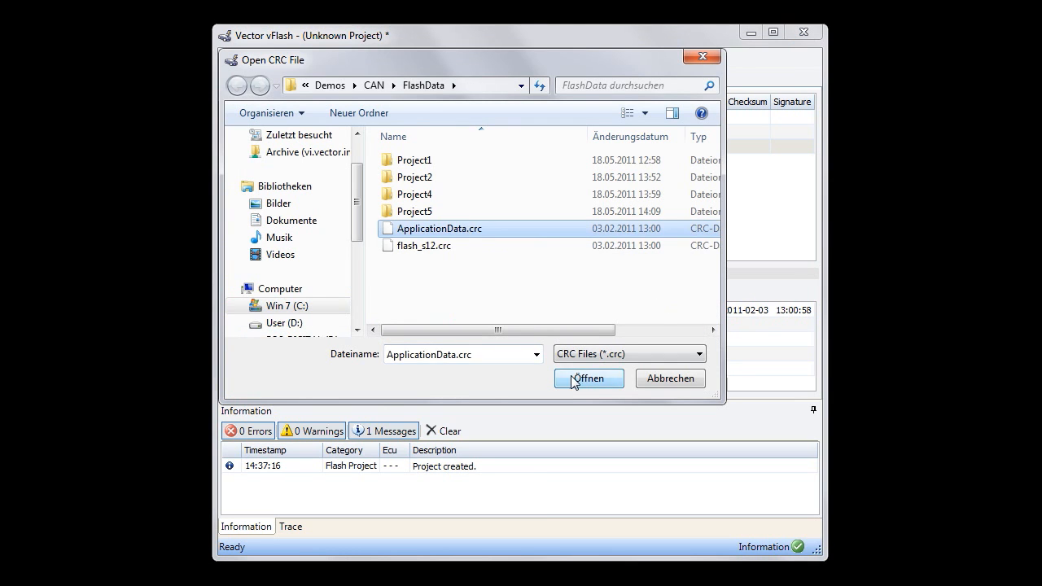
pyautogui.click(587, 377)
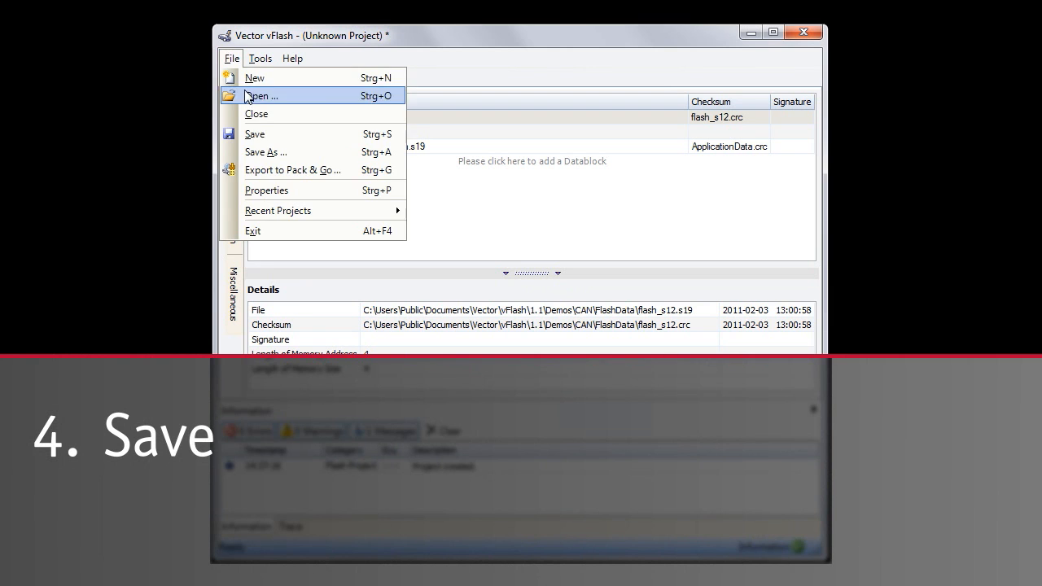
# Save the project as Project10.vflash via Save As
pyautogui.click(265, 152)
pyautogui.write('Project10.vflash')
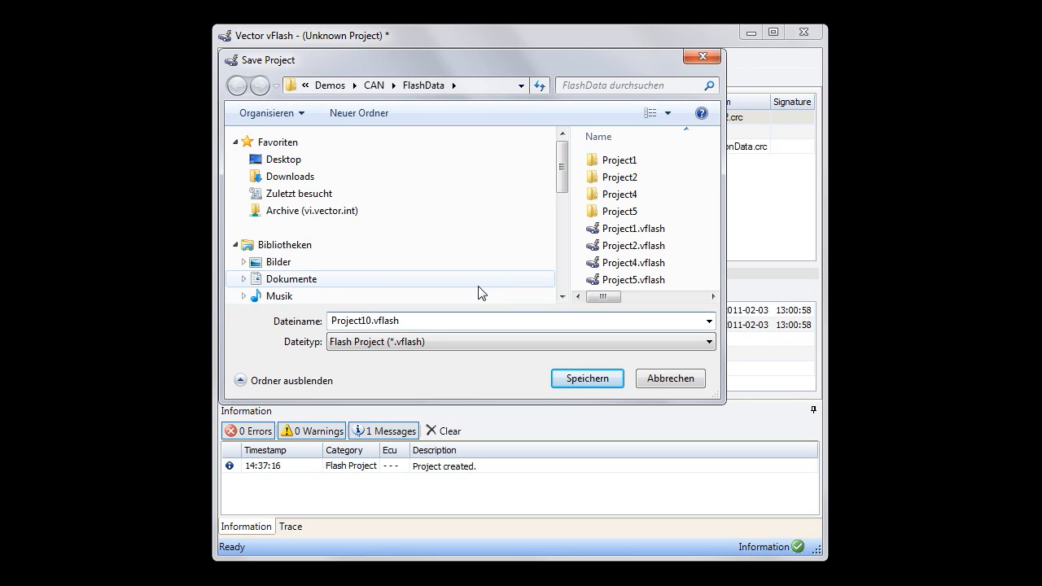
pyautogui.click(586, 378)
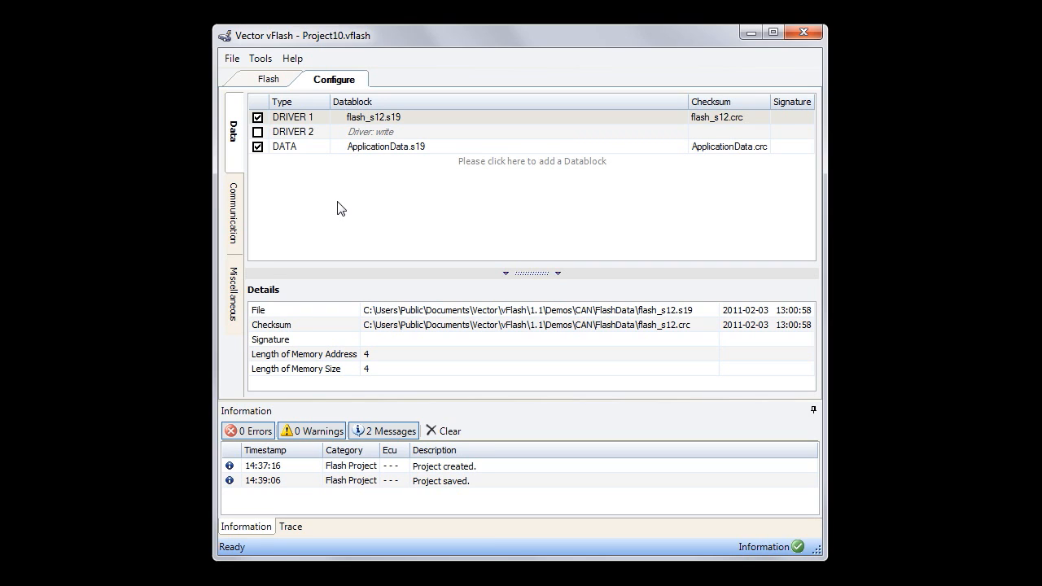
pyautogui.moveTo(277, 91)
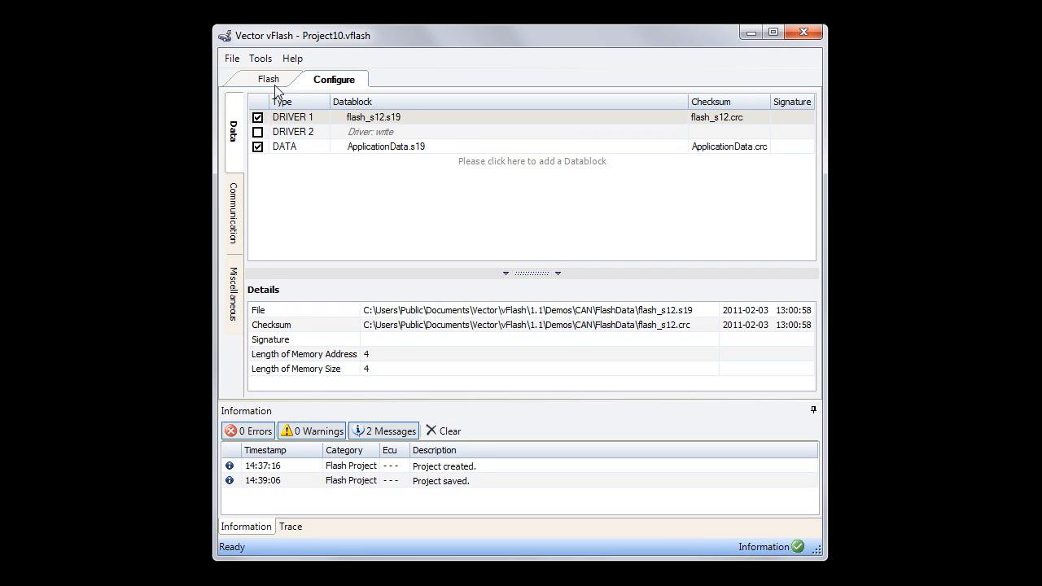
# Export the project as the Pack & Go archive Project10.vflashpack
pyautogui.click(231, 59)
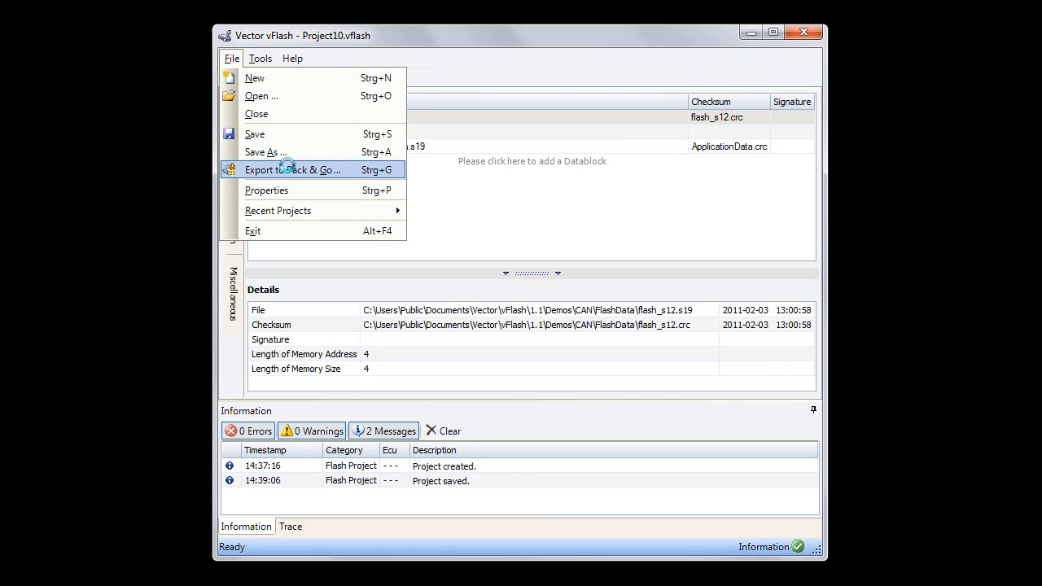
pyautogui.click(293, 170)
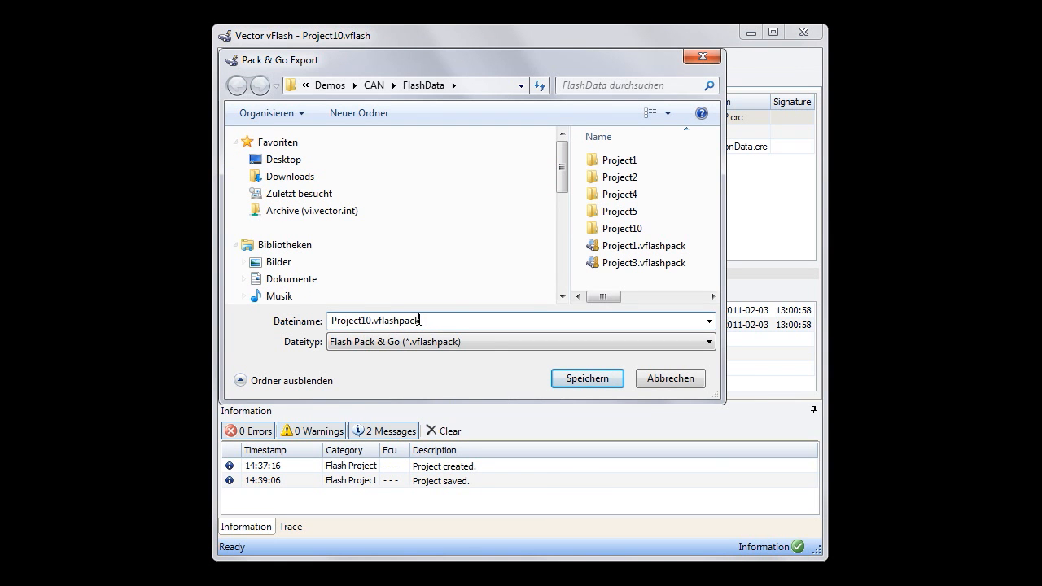
pyautogui.doubleClick(407, 319)
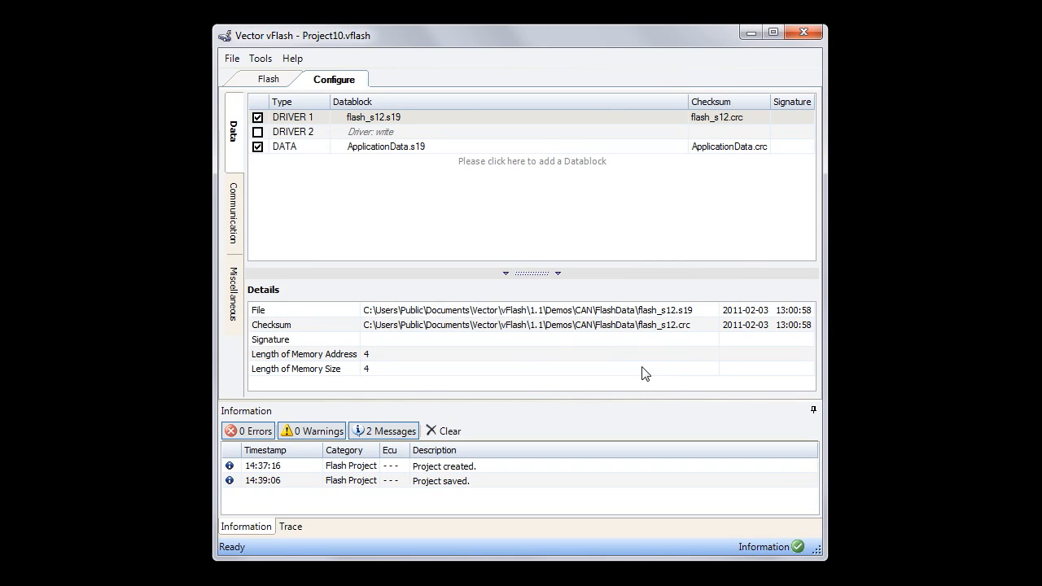
pyautogui.moveTo(399, 247)
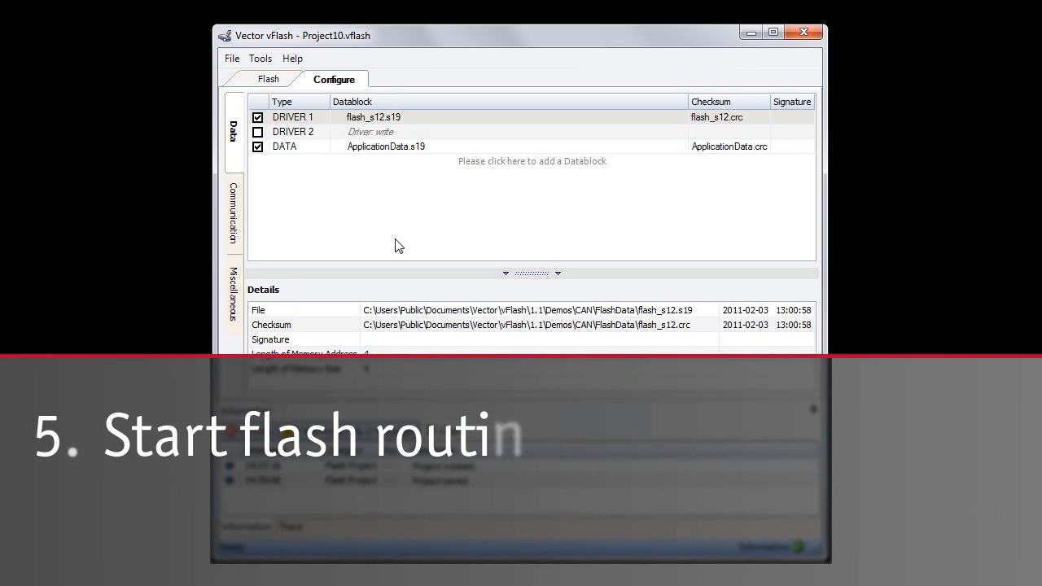
# Flash the ECU, review the Transfer Data and Request Transfer Exit log steps, and show the trace
pyautogui.click(268, 78)
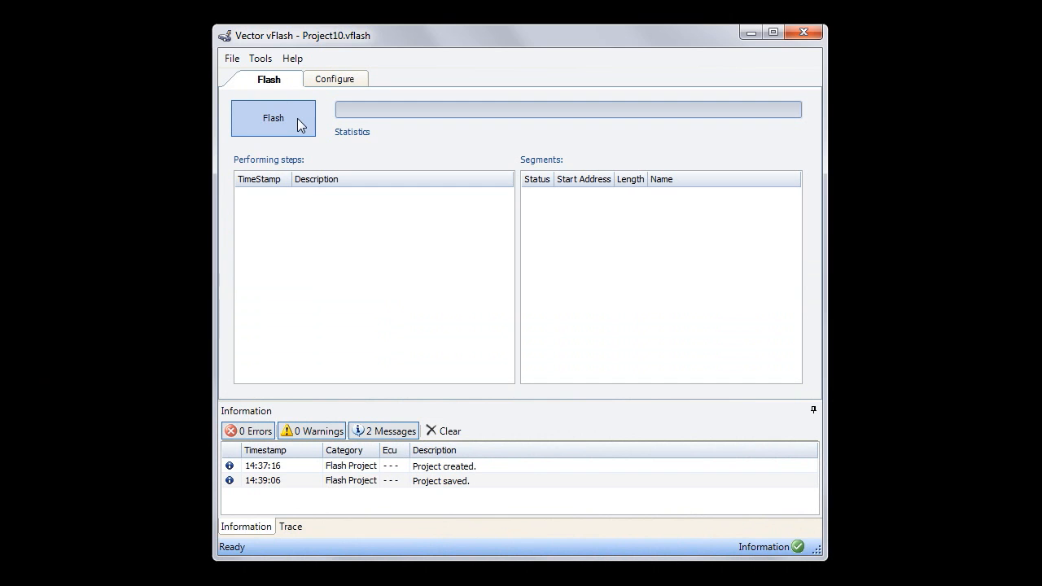
pyautogui.click(273, 117)
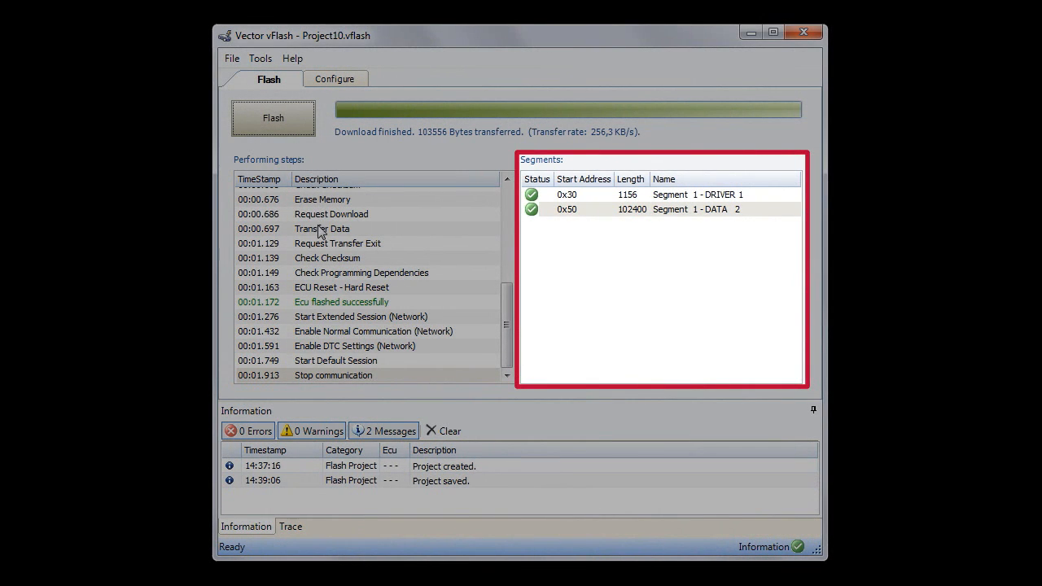
pyautogui.click(322, 228)
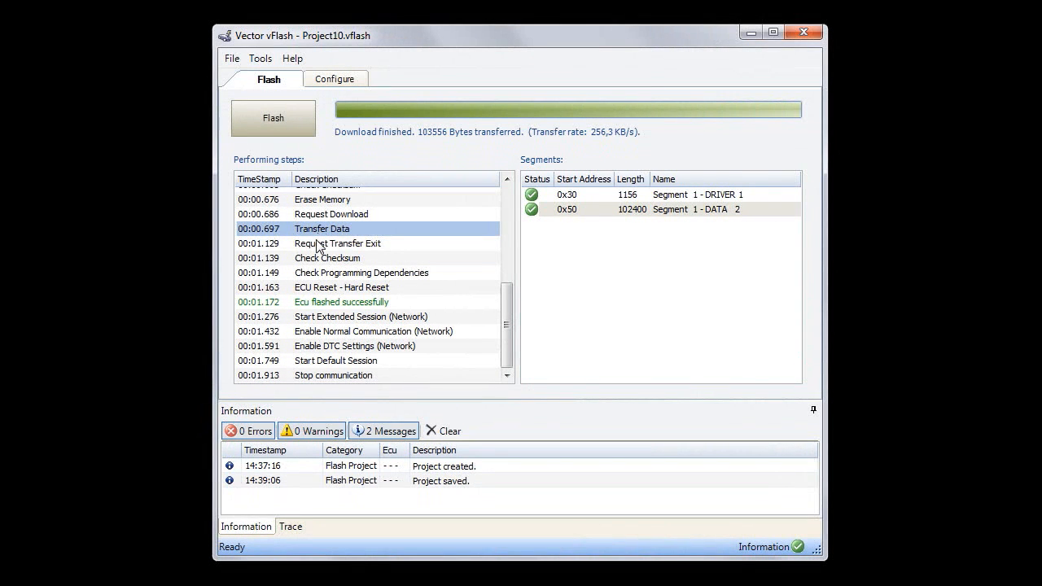
pyautogui.click(337, 244)
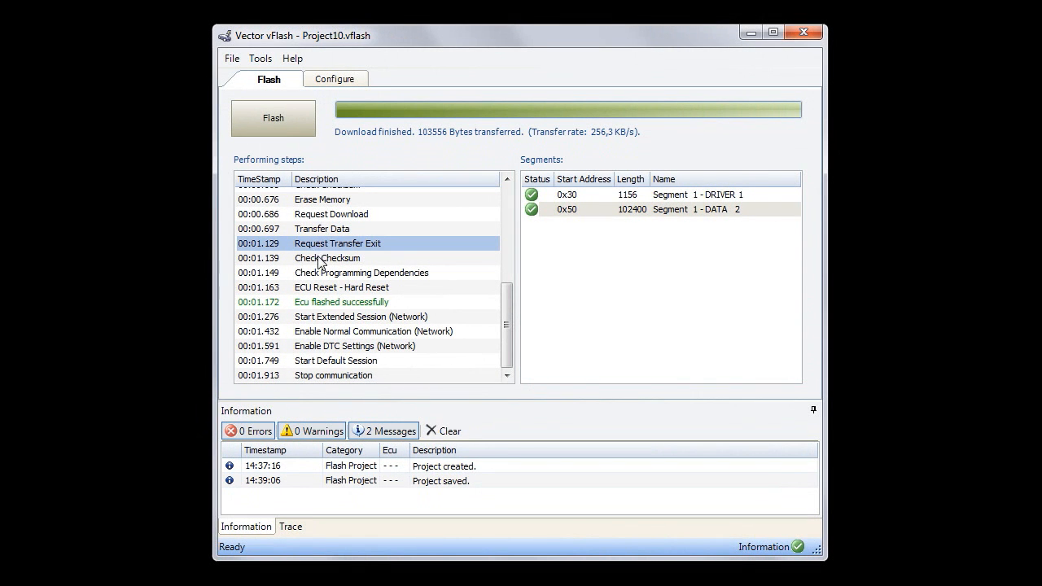
pyautogui.click(341, 301)
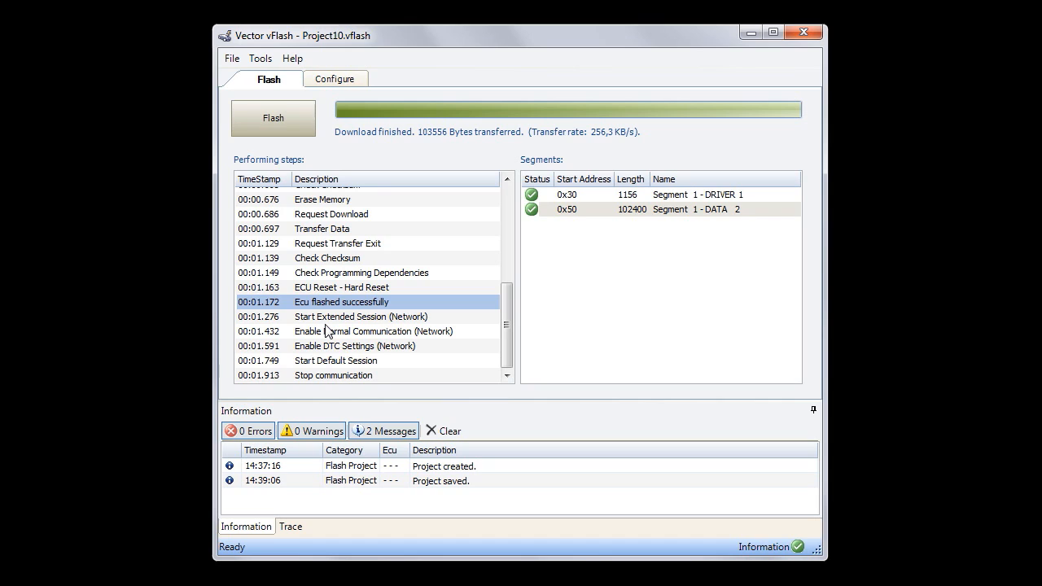
pyautogui.moveTo(318, 493)
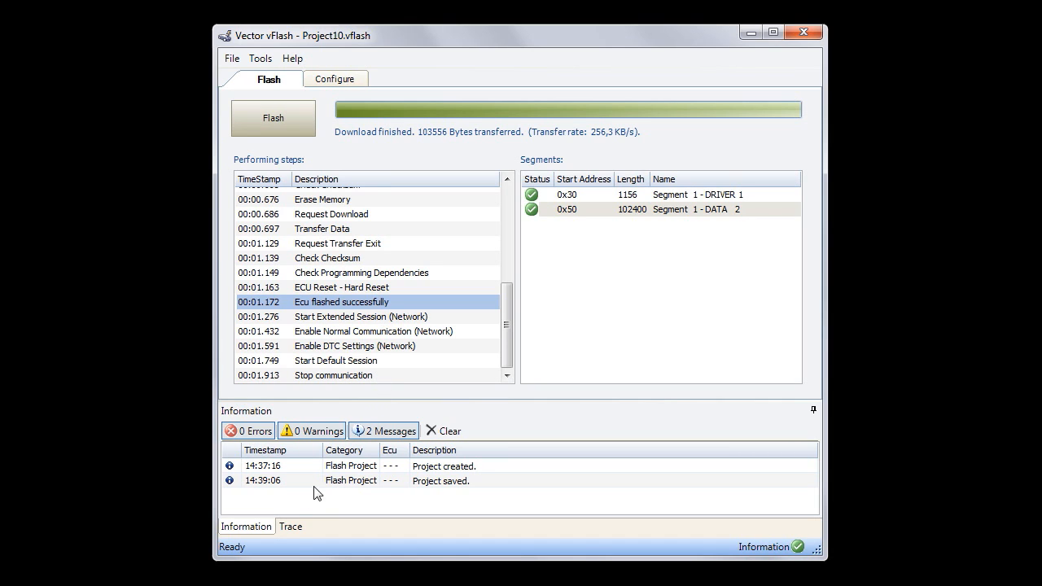
pyautogui.moveTo(291, 529)
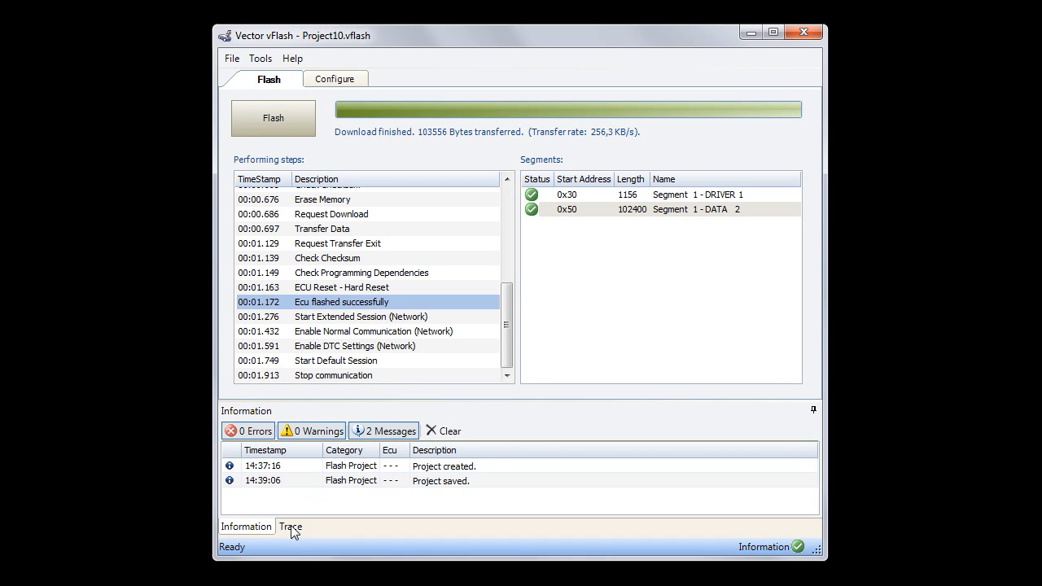
pyautogui.click(290, 525)
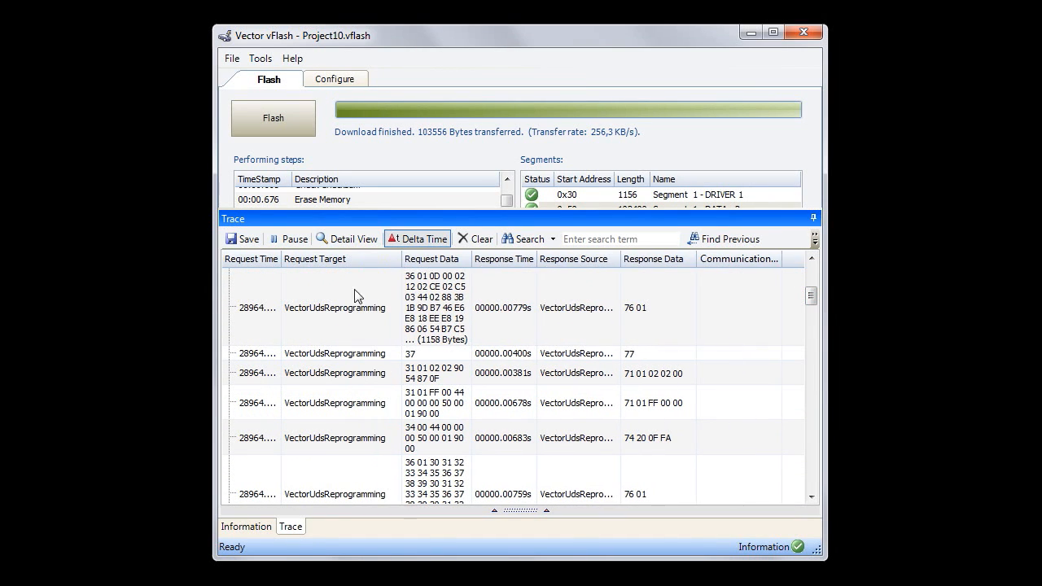
# Select the first data-transfer request in the trace and bring up its context menu
pyautogui.click(334, 308)
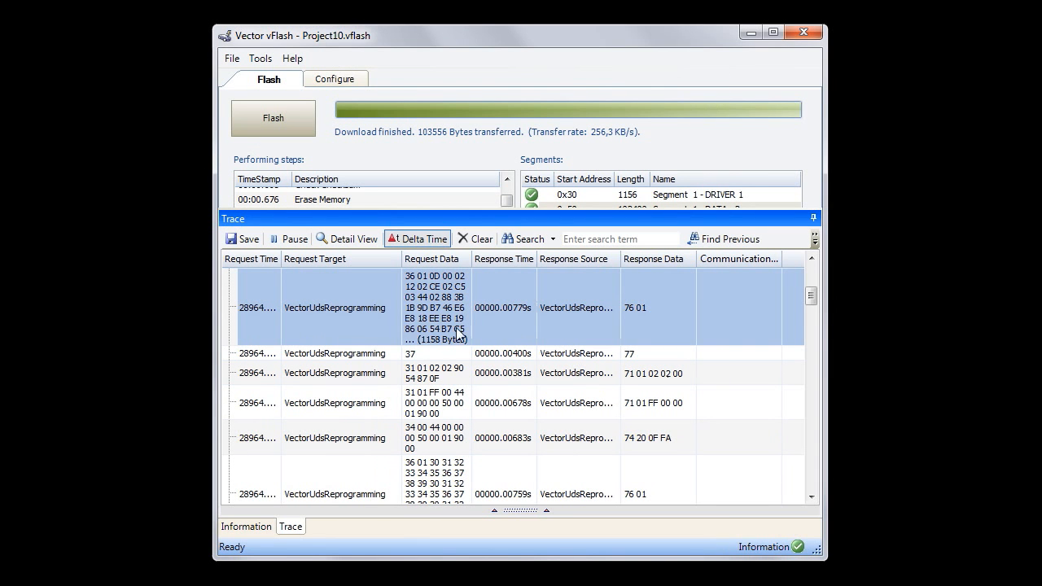
pyautogui.rightClick(336, 308)
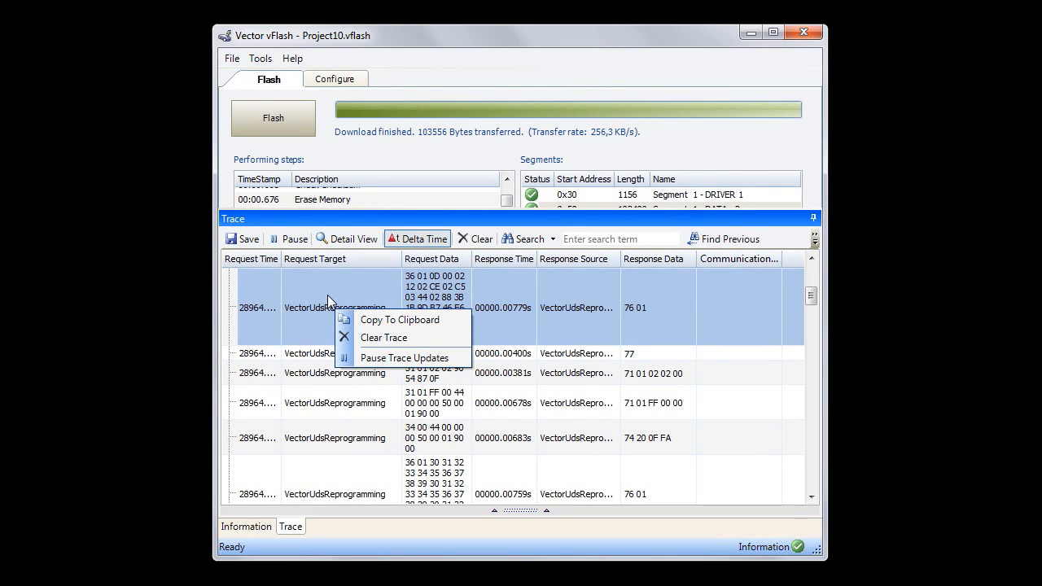